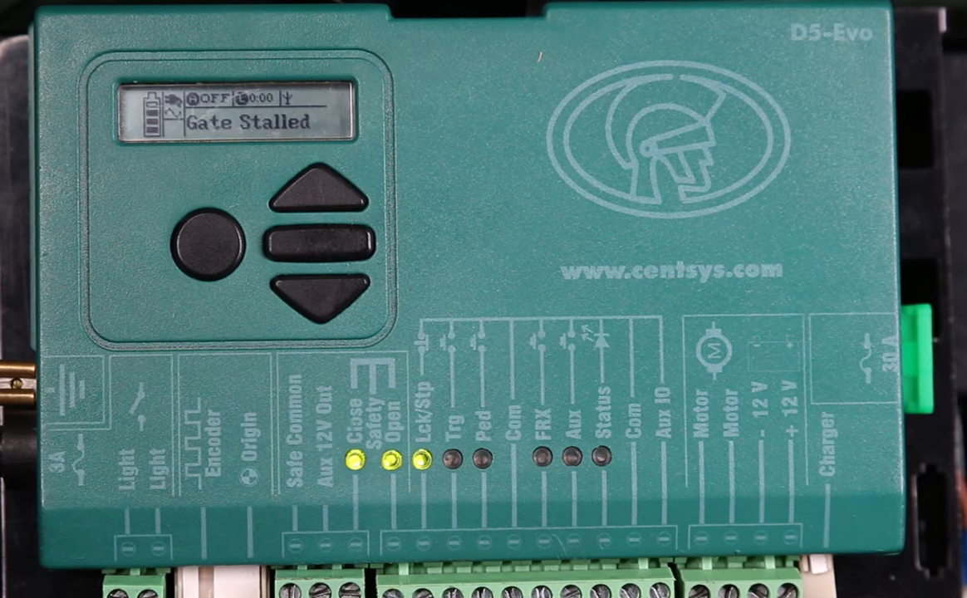
Step: Enter the settings menu and reach menu 10.4, Round Test Button (currently ON)
click(206, 246)
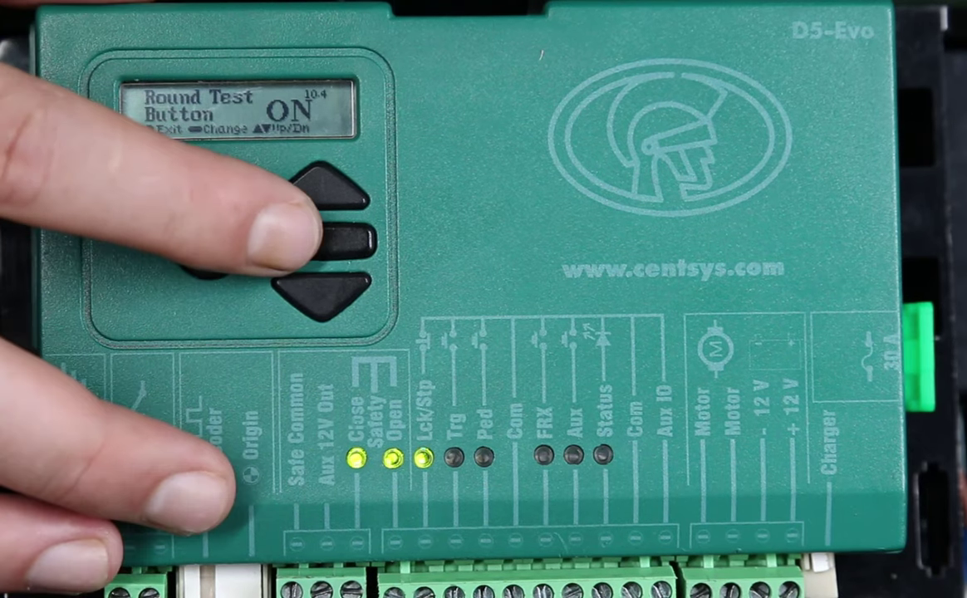
Step: Toggle Round Test Button from ON to OFF with the Change button
click(332, 249)
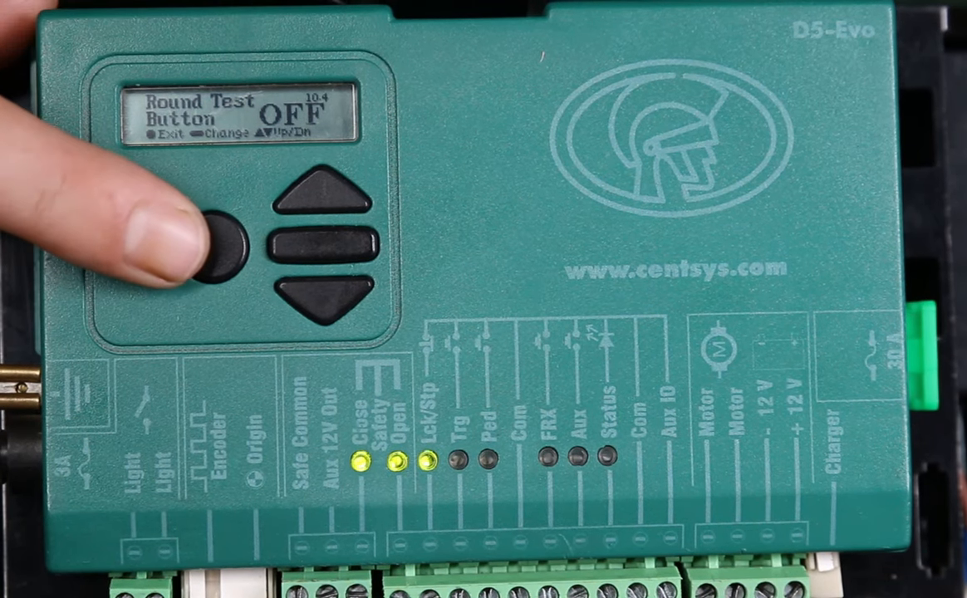
Step: Exit the menu back to the home status screen showing Gate Stalled
click(219, 252)
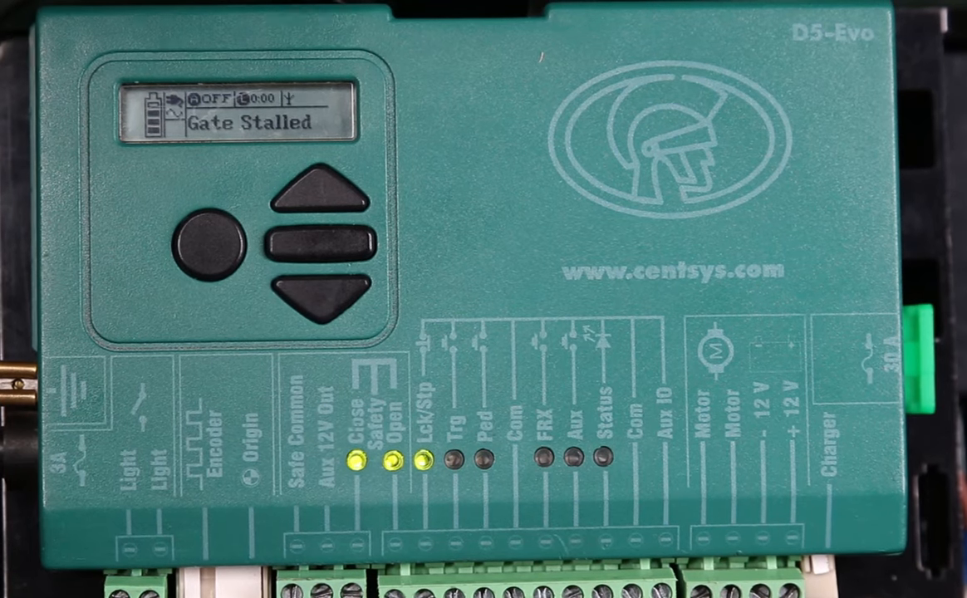
click(209, 244)
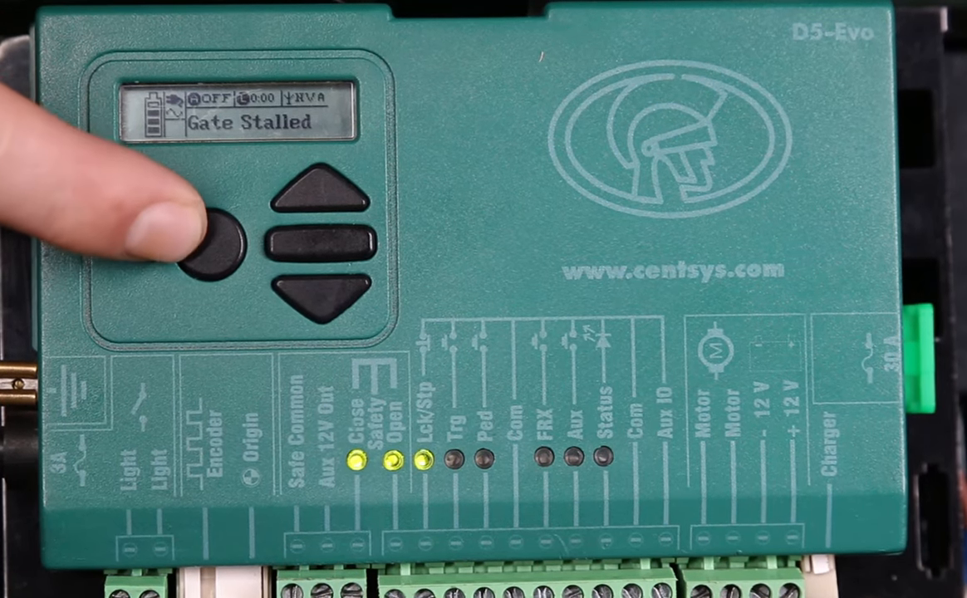